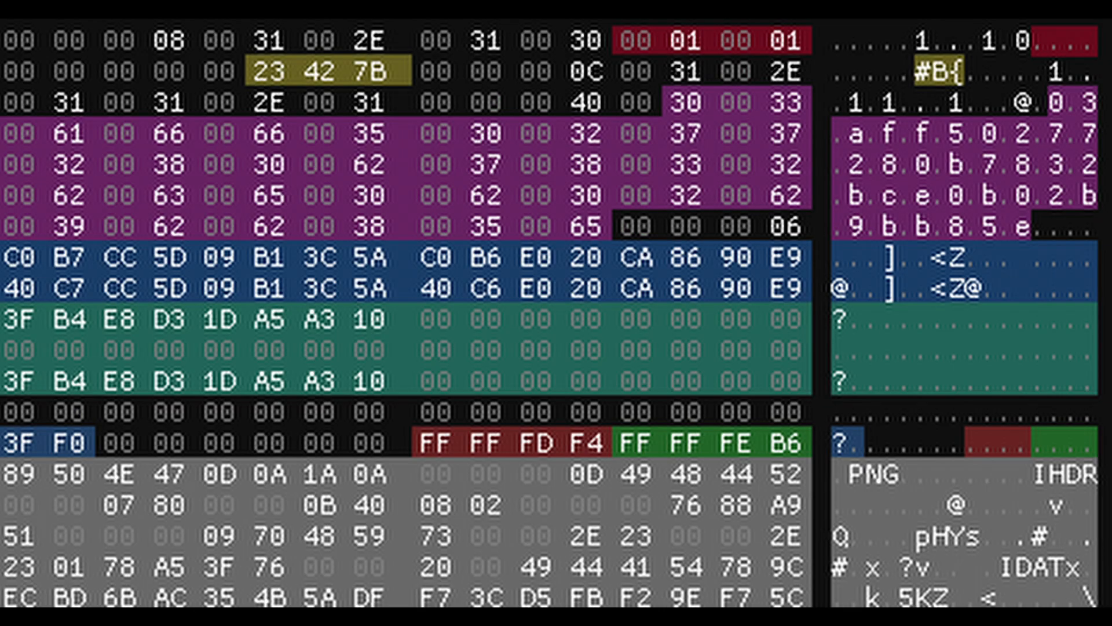
pyautogui.scroll(-3)
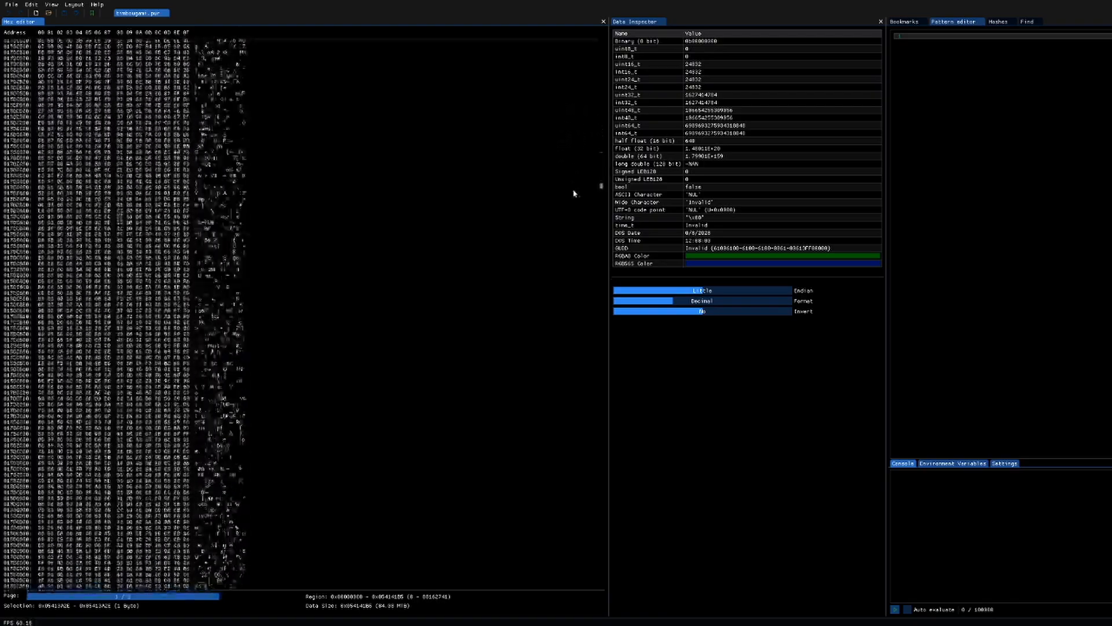
pyautogui.scroll(-3)
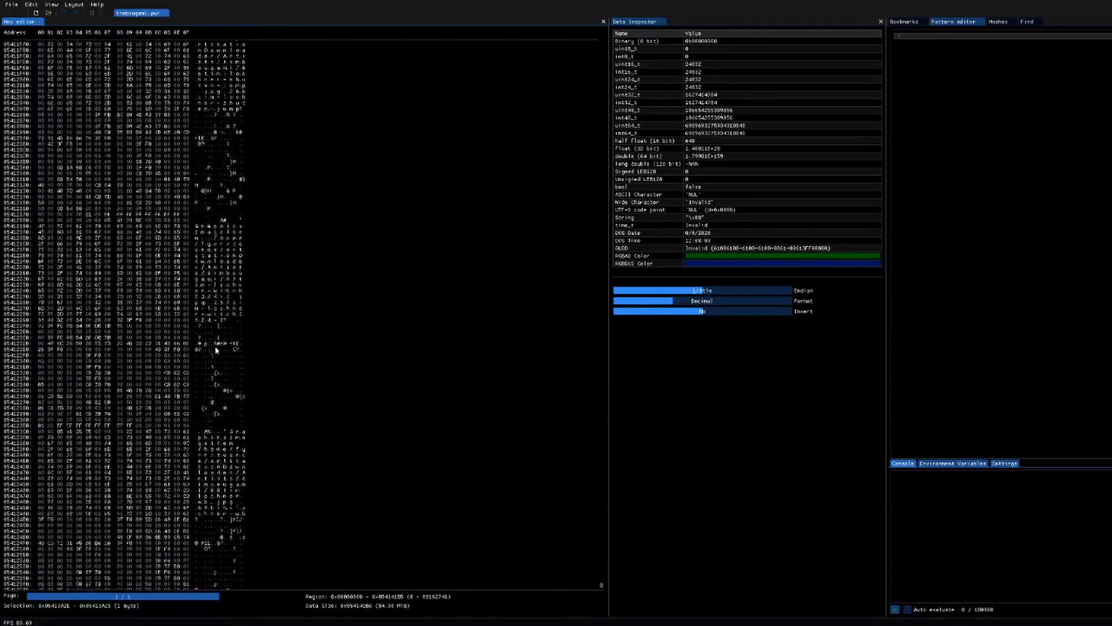
pyautogui.scroll(3)
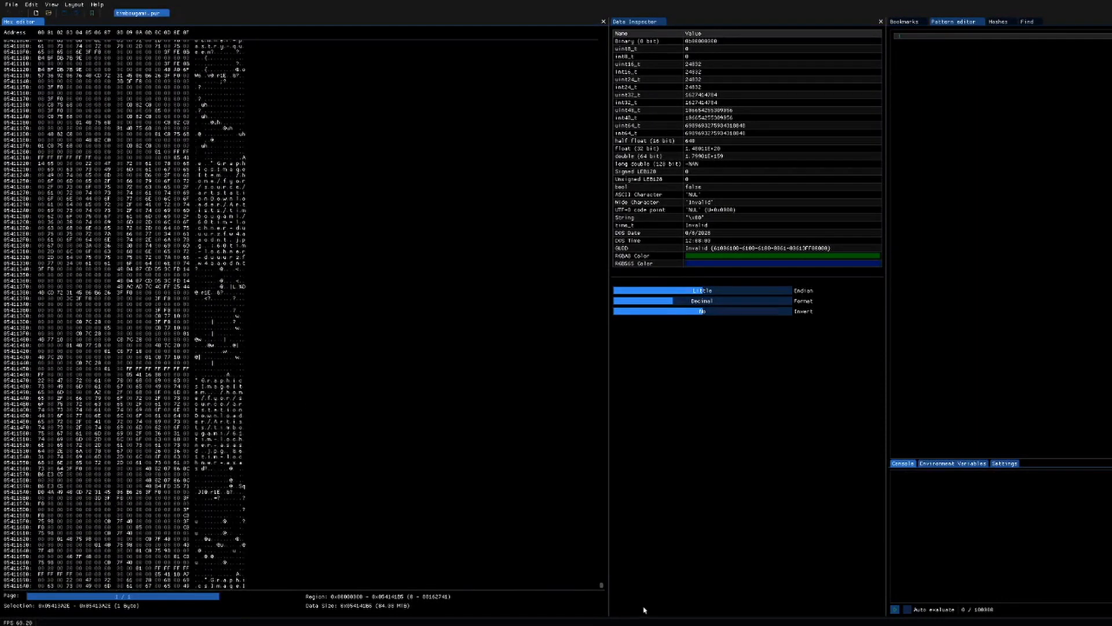